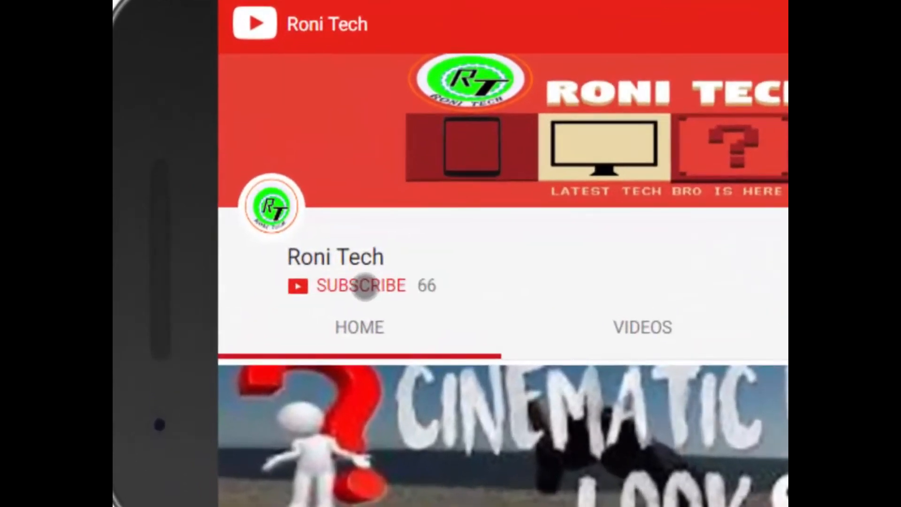
Subscribe to the Roni Tech channel so its notification bell becomes available
click(361, 286)
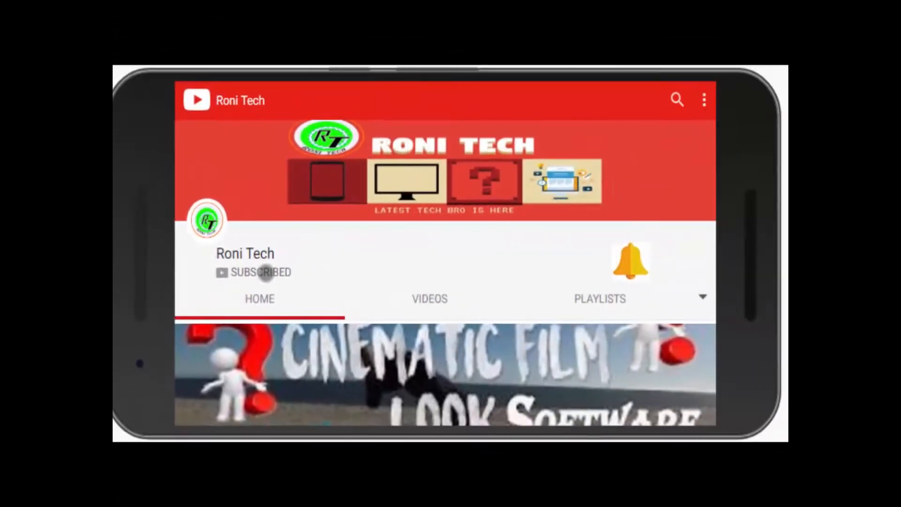